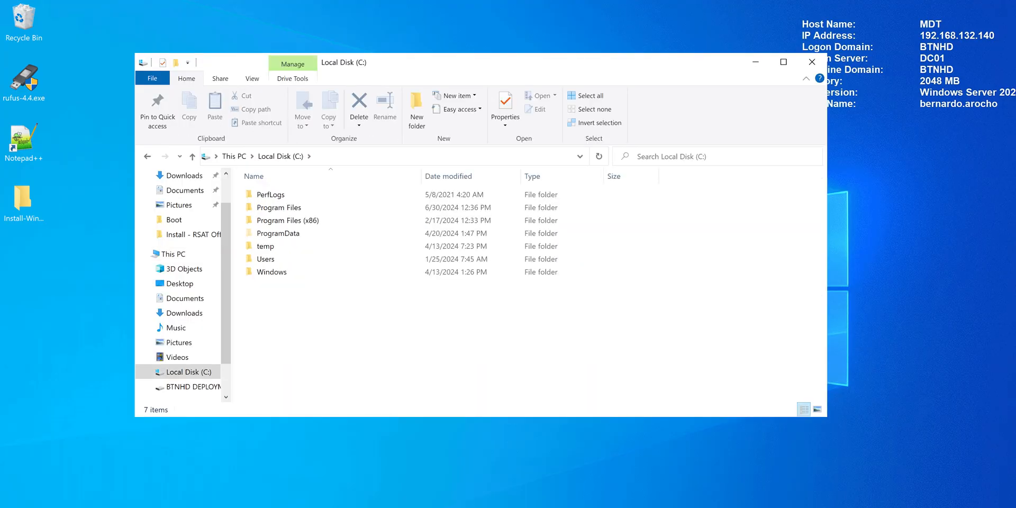
# - Close the File Explorer window showing Local Disk (C:), leaving the desktop
pyautogui.rightClick(301, 297)
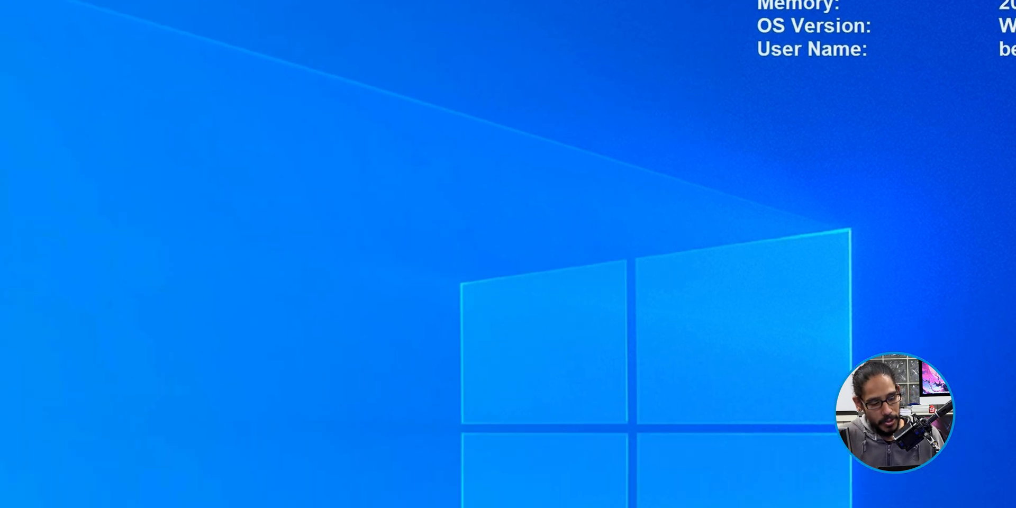
# - Start Windows PowerShell ISE from the Start menu using Run as administrator
pyautogui.click(10, 493)
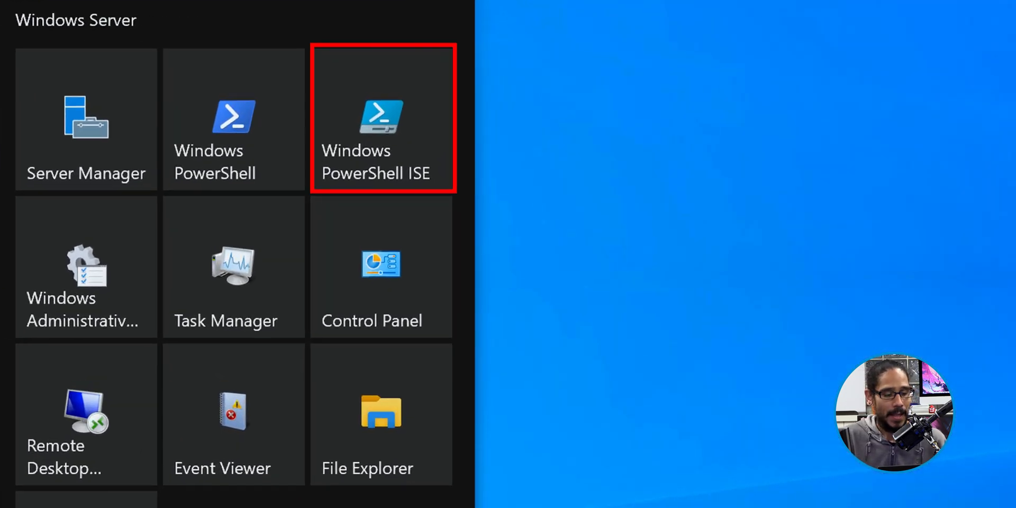
pyautogui.rightClick(381, 118)
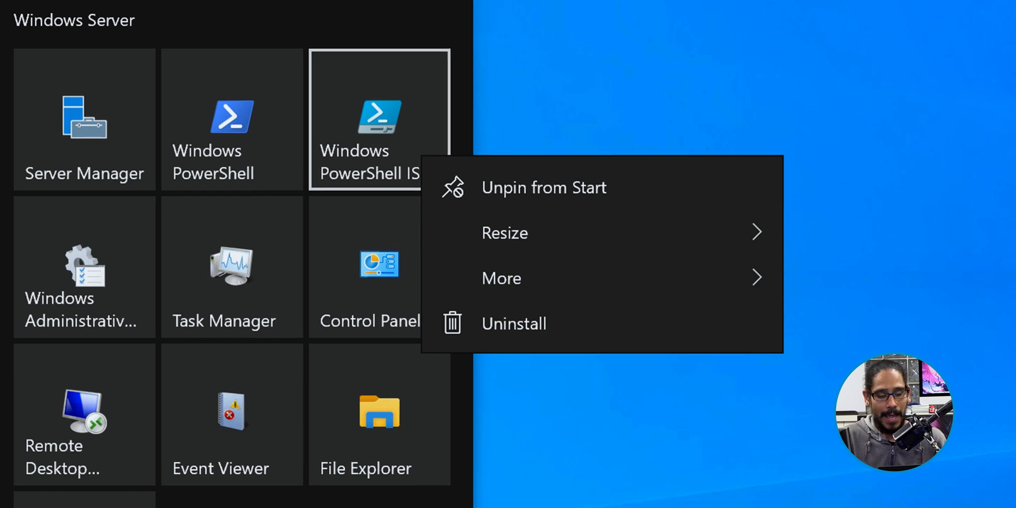
pyautogui.click(500, 278)
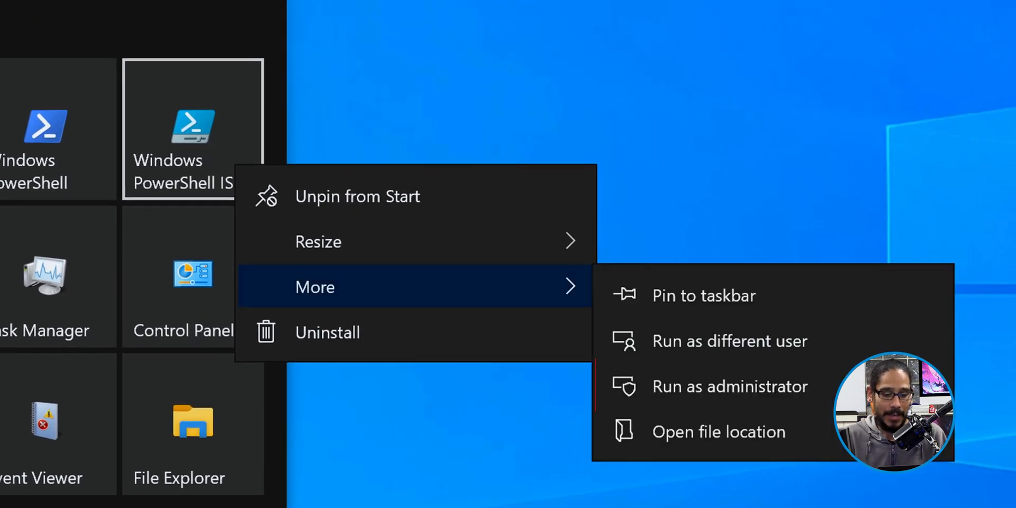
pyautogui.click(729, 387)
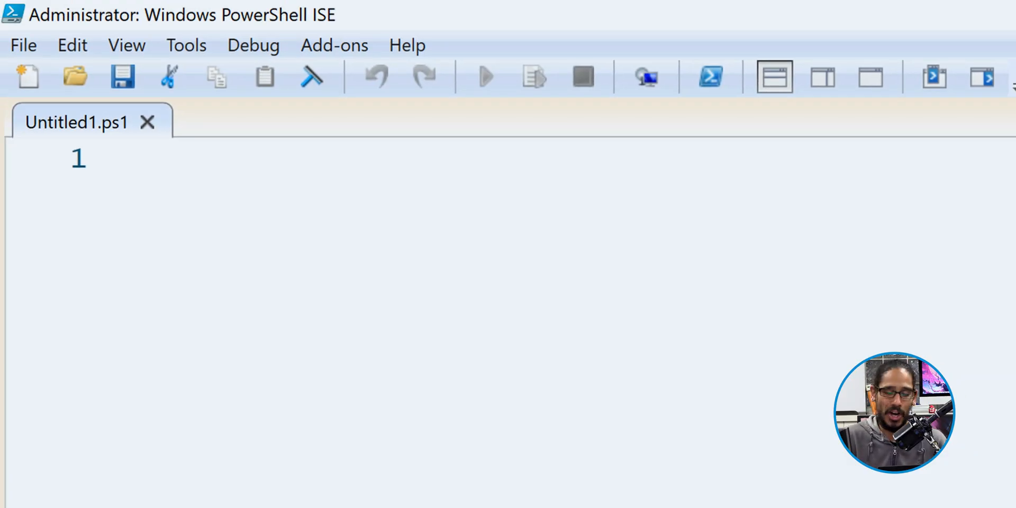
# - Enter Start-OSDCloudGUI in the script pane and run it to bring up the OSDCloud GUI
pyautogui.write('Start-OSDCloudGUI')
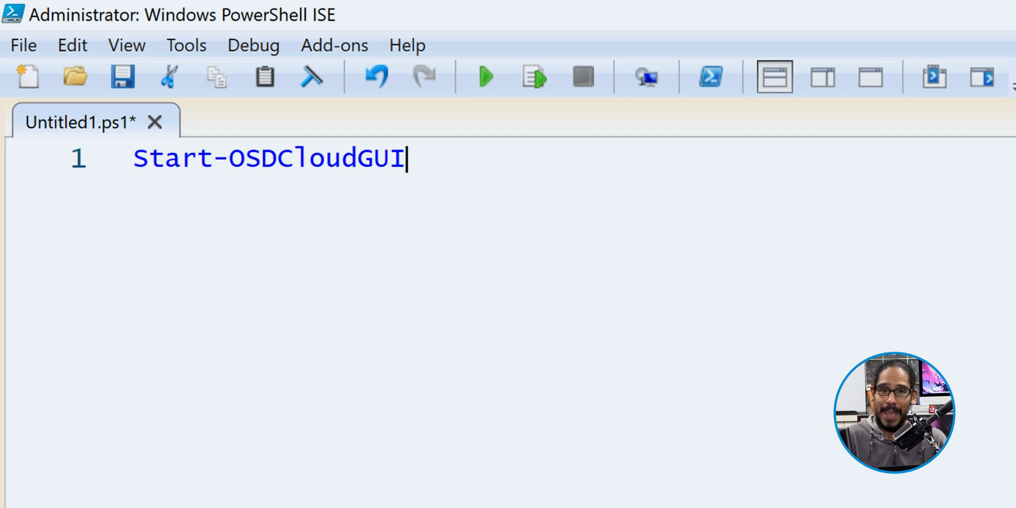
pyautogui.click(482, 76)
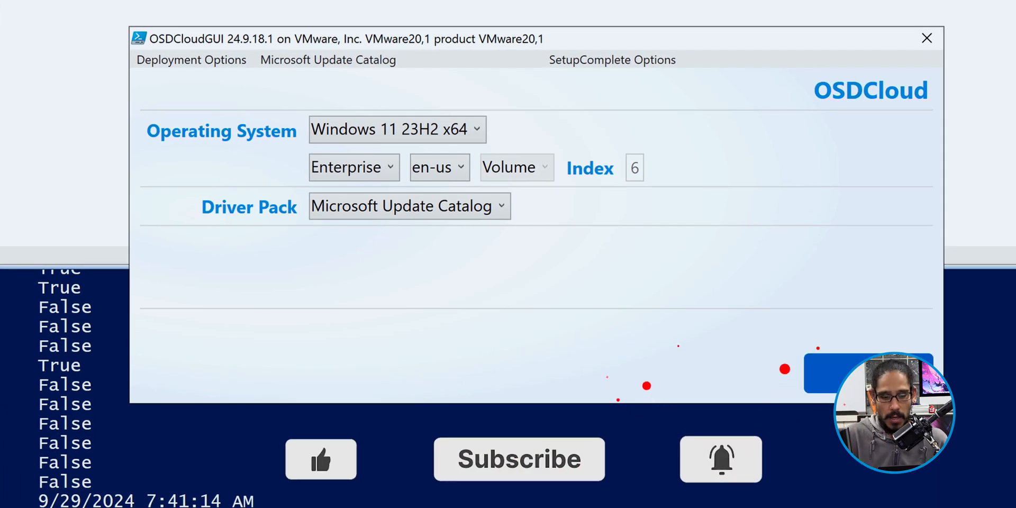
pyautogui.click(926, 38)
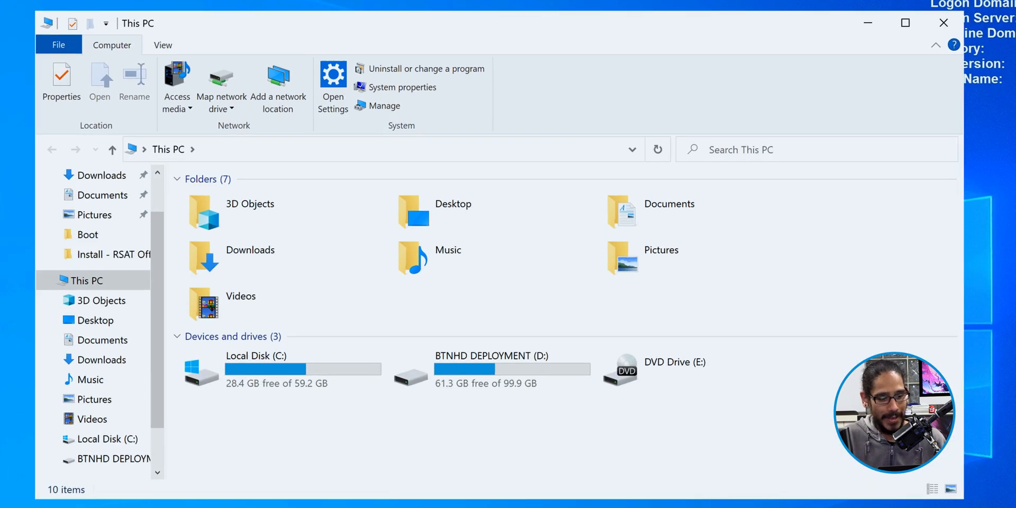
# - Browse C:\Users\<user>\AppData\Local and into a subfolder there
pyautogui.doubleClick(256, 369)
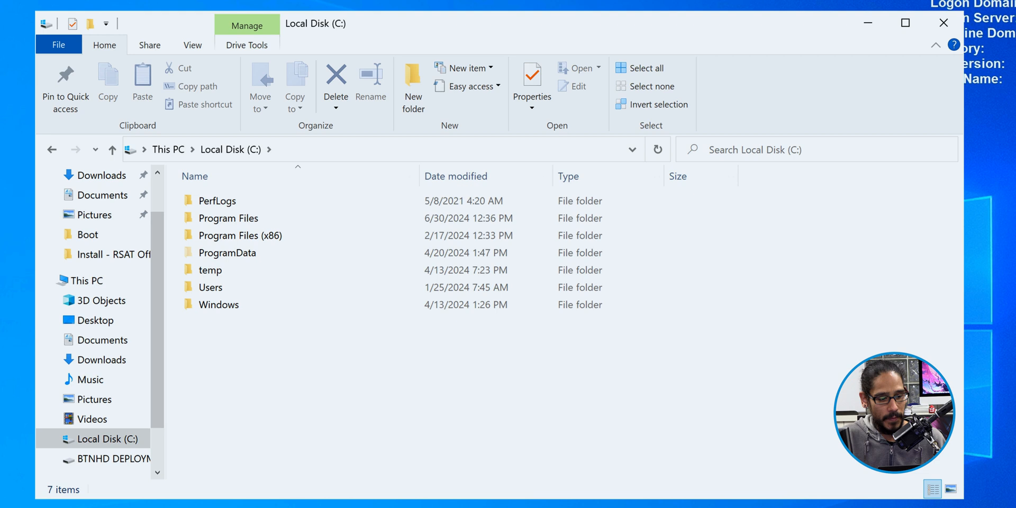
pyautogui.doubleClick(210, 287)
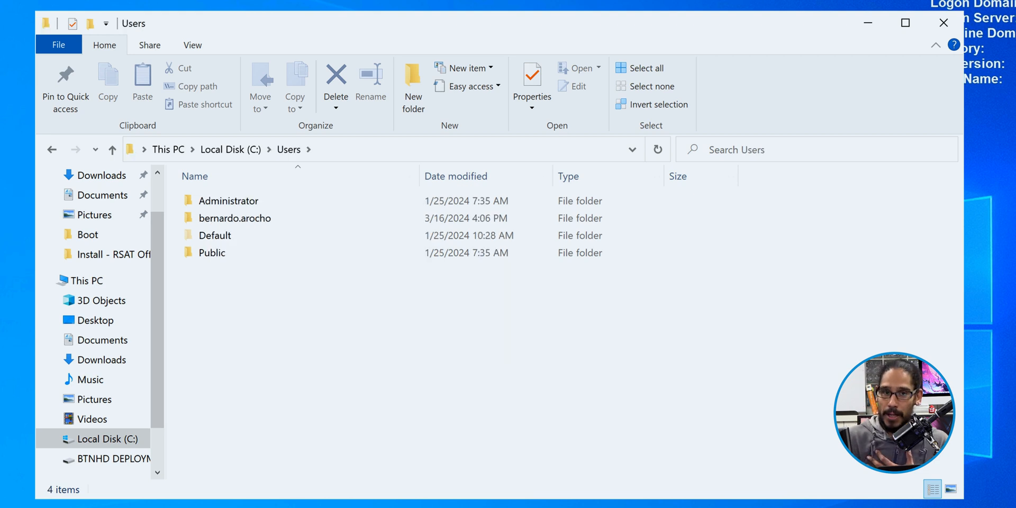
pyautogui.doubleClick(235, 218)
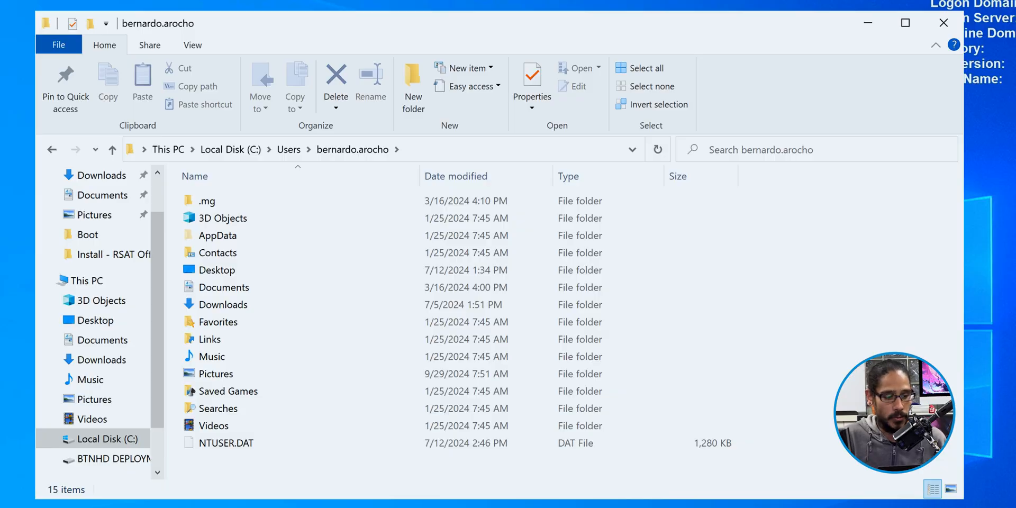
pyautogui.doubleClick(217, 235)
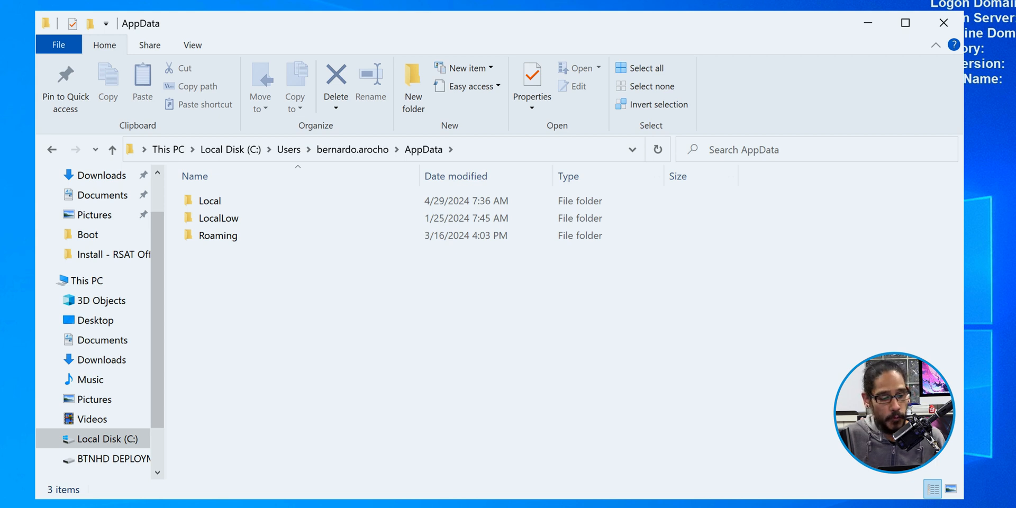
pyautogui.doubleClick(210, 200)
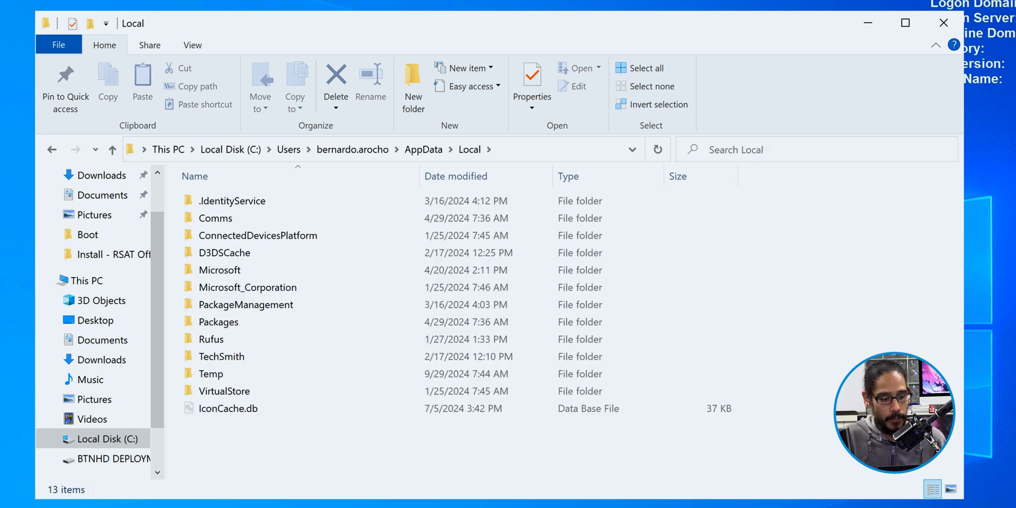
pyautogui.doubleClick(211, 373)
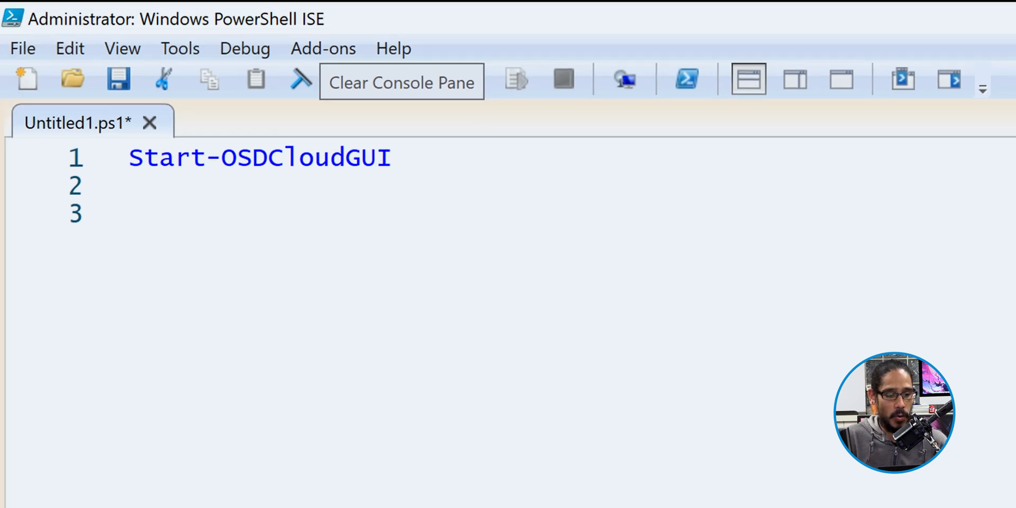
# - Add Set-OSDCloudTemplate -Name 'BTNHD Production' on line 3 of the script
pyautogui.write("Set-OSDCloudTemplate -Name 'BTNHD Production'")
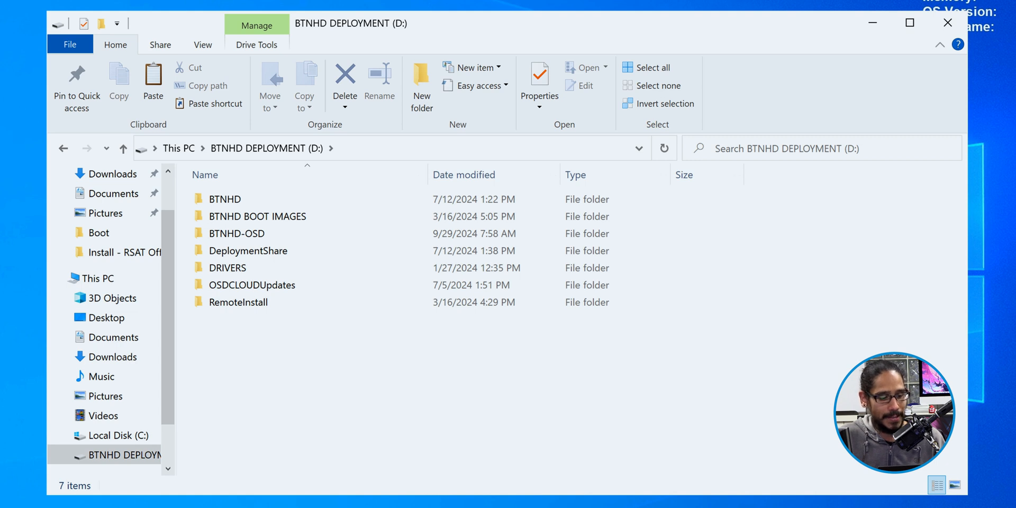
# - Browse into D:\BTNHD-OSD\OSDCloud\Automate, where Start-OSDCloudGUI.json lives
pyautogui.doubleClick(237, 233)
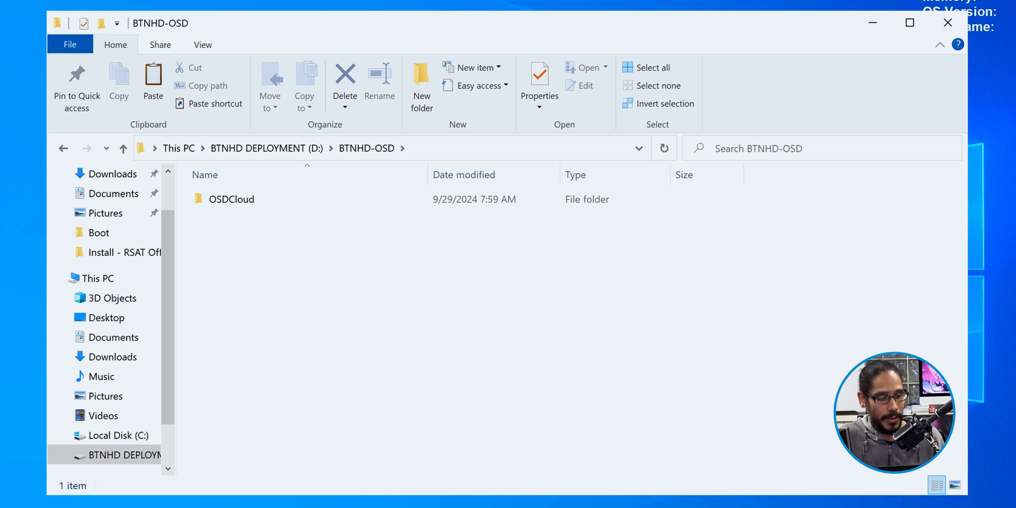
pyautogui.doubleClick(232, 199)
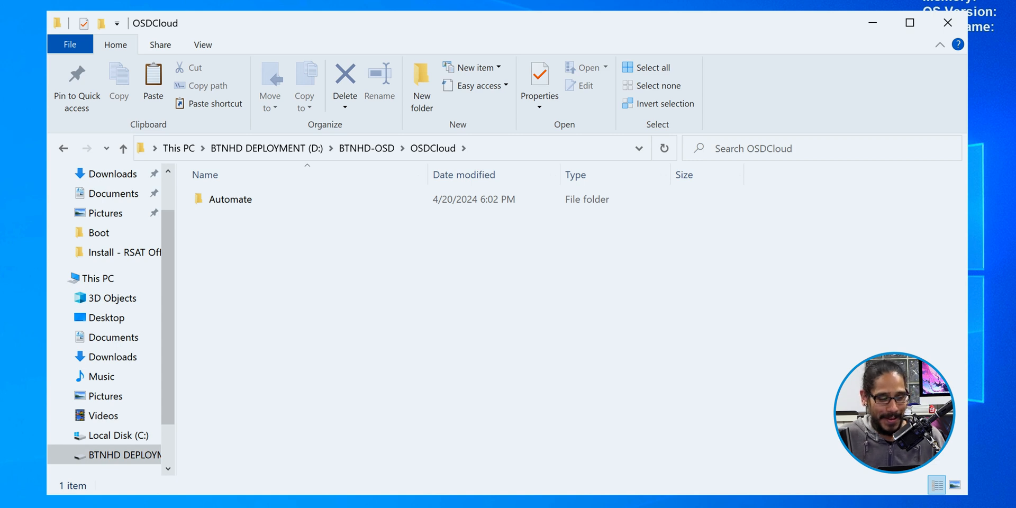
pyautogui.doubleClick(230, 199)
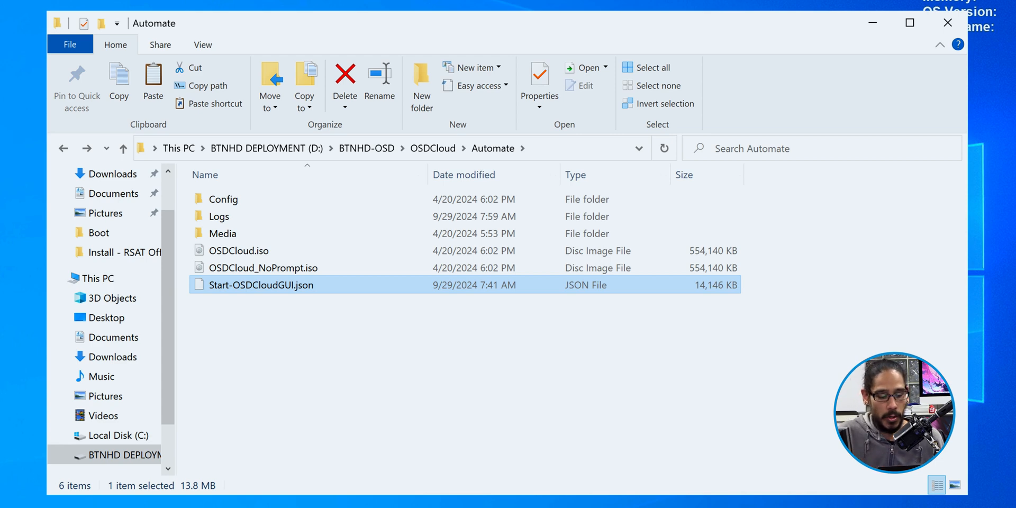
# - Open Start-OSDCloudGUI.json with Notepad++ via its context menu
pyautogui.rightClick(262, 285)
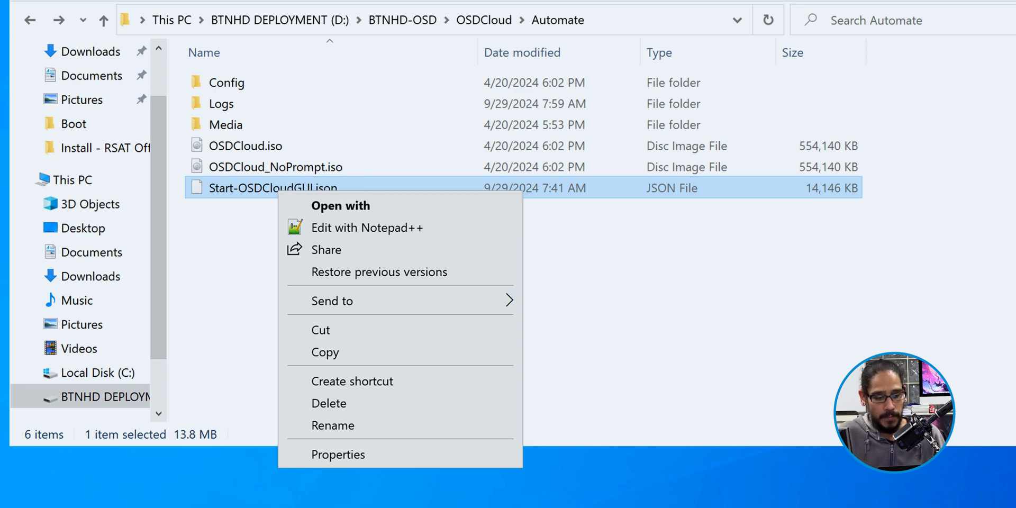
pyautogui.click(368, 227)
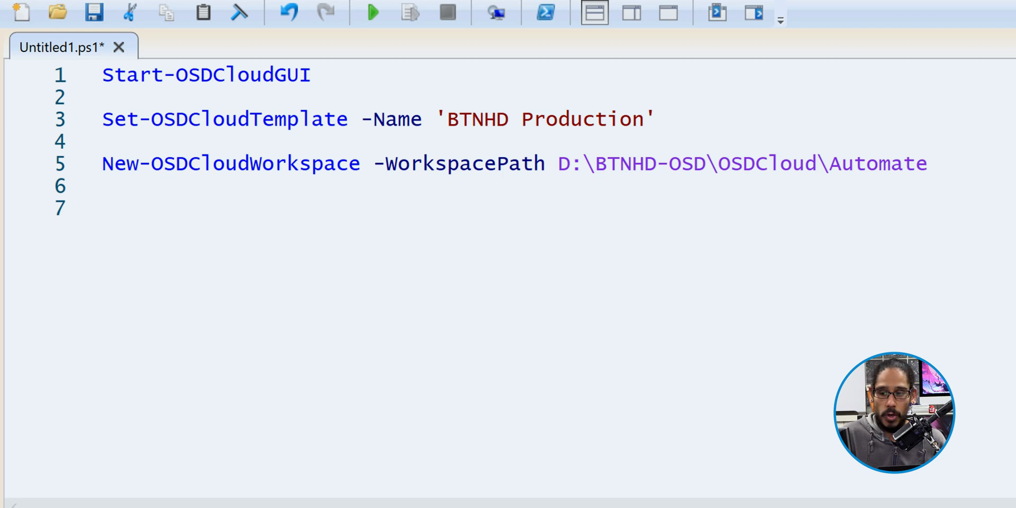
# - Add Edit-OSDCloudWinPE -PSModuleCopy OSD -StartOSDCloudGUI on line 7 and run it with F5
pyautogui.write('Edit-OSDCloudWinPE -PSModuleCopy OSD -StartOSDCloudGUI')
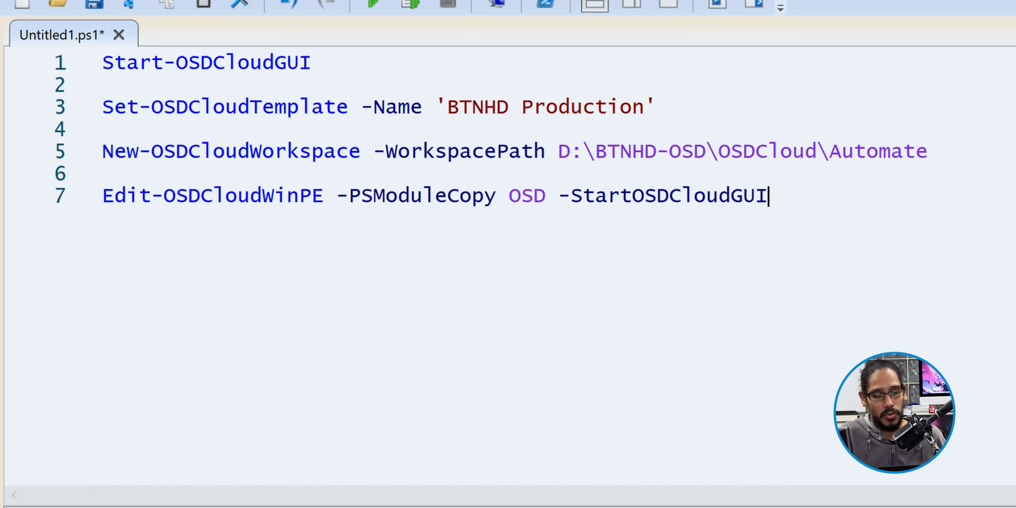
pyautogui.press('F5')
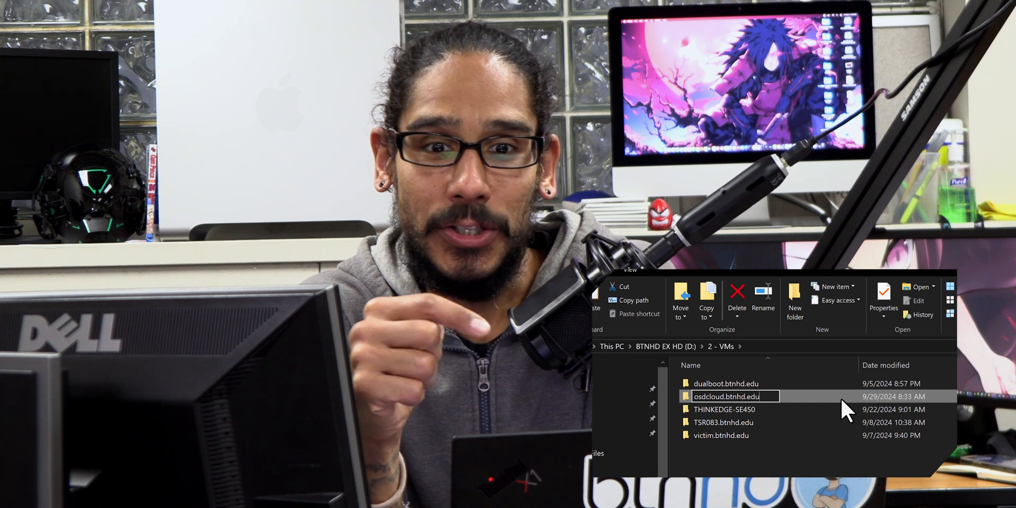
# - Enter osdcloud.btnhd.edu and show its full path D:\2 - VMs\osdcloud.btnhd.edu in the address bar
pyautogui.doubleClick(728, 395)
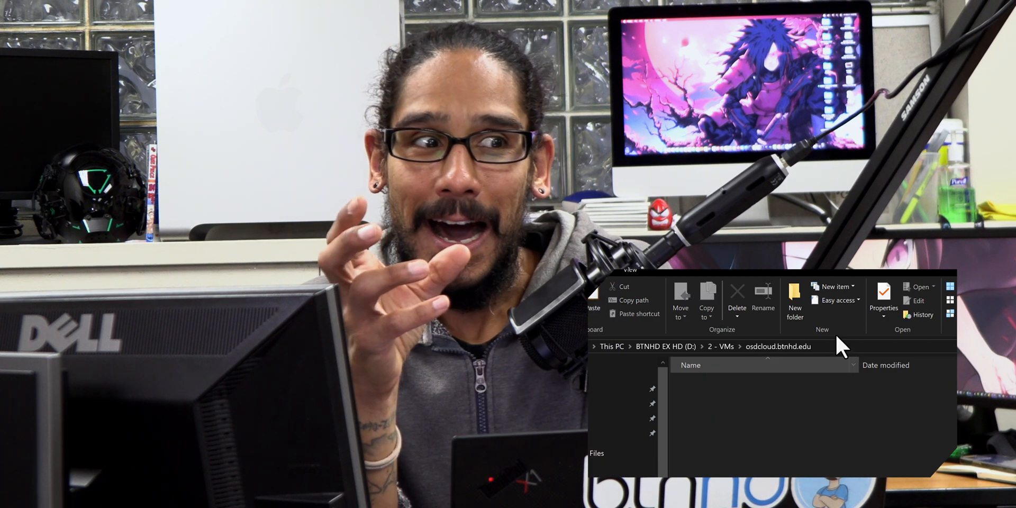
pyautogui.click(712, 346)
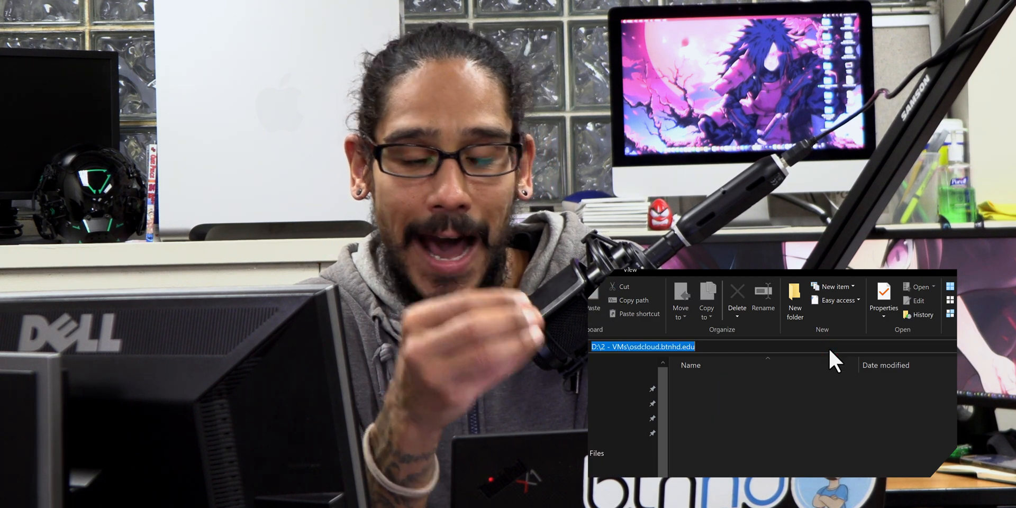